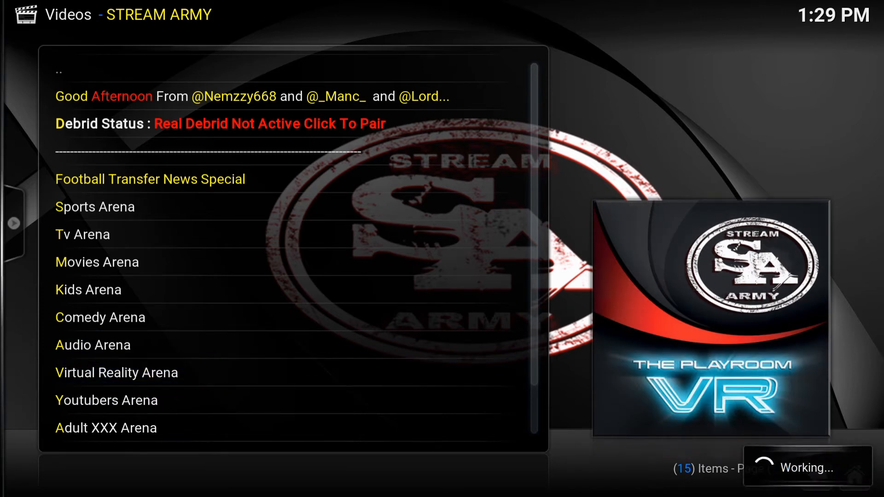
- Preview Stream Army's Virtual Reality Arena and Movies Arena, returning to the main menu after each
{"action": "left_click", "coordinate": [117, 372]}
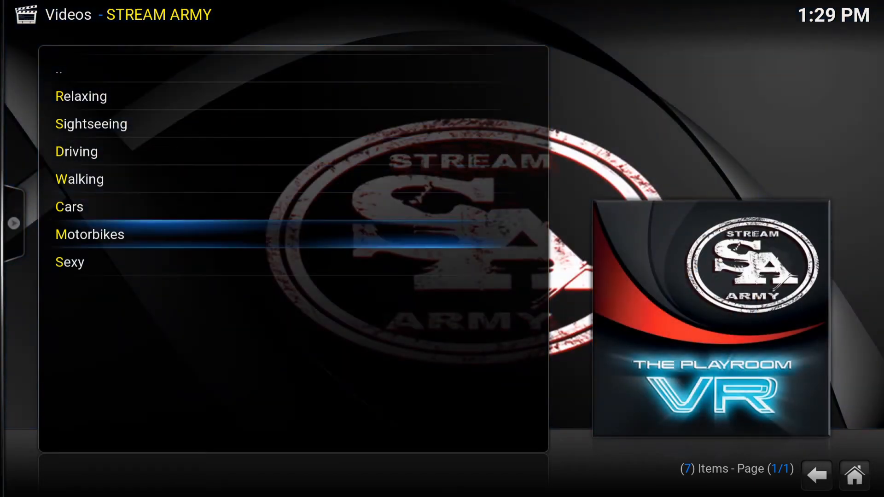
{"action": "left_click", "coordinate": [89, 234]}
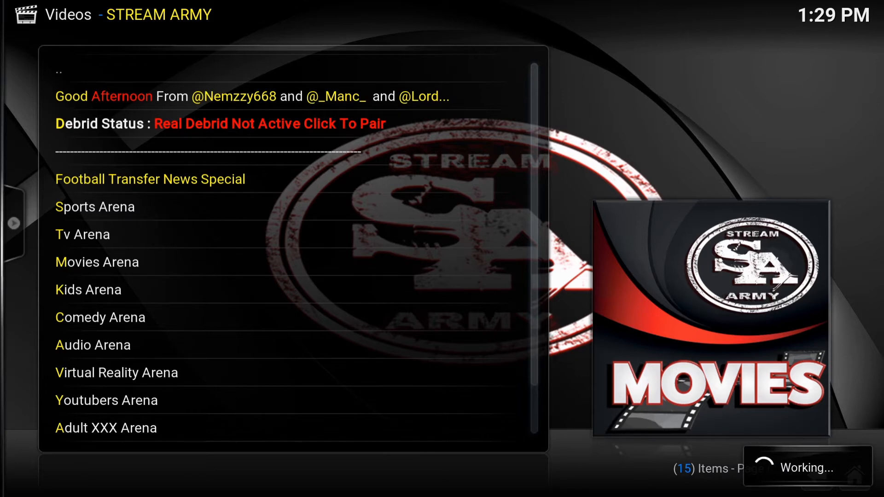
{"action": "left_click", "coordinate": [98, 262]}
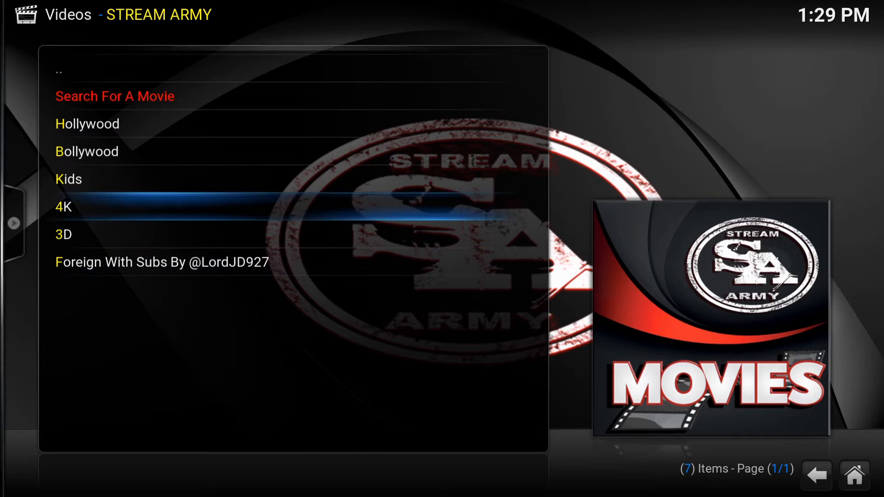
{"action": "left_click", "coordinate": [63, 207]}
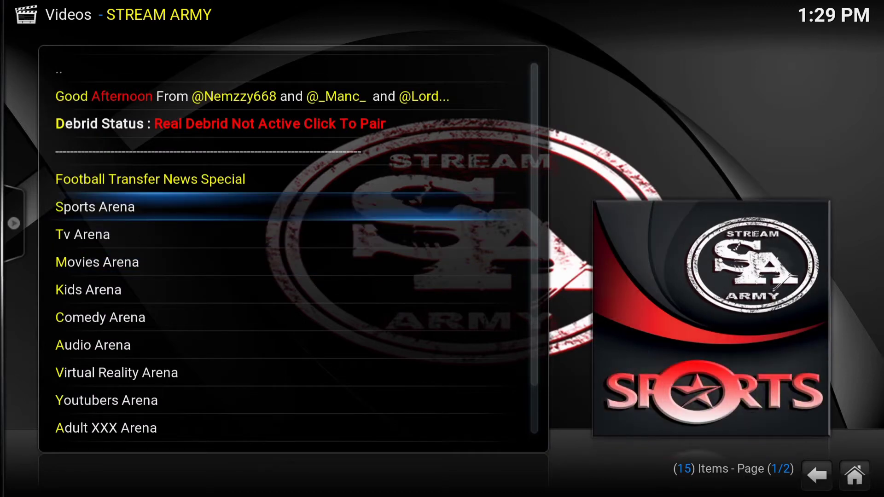
- Preview the Sports Arena and Tv Arena sections of Stream Army
{"action": "left_click", "coordinate": [95, 207]}
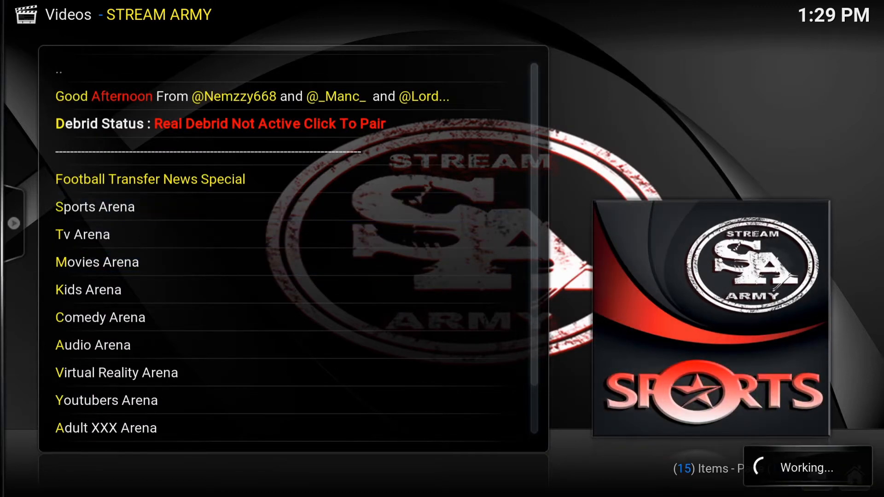
{"action": "left_click", "coordinate": [95, 207]}
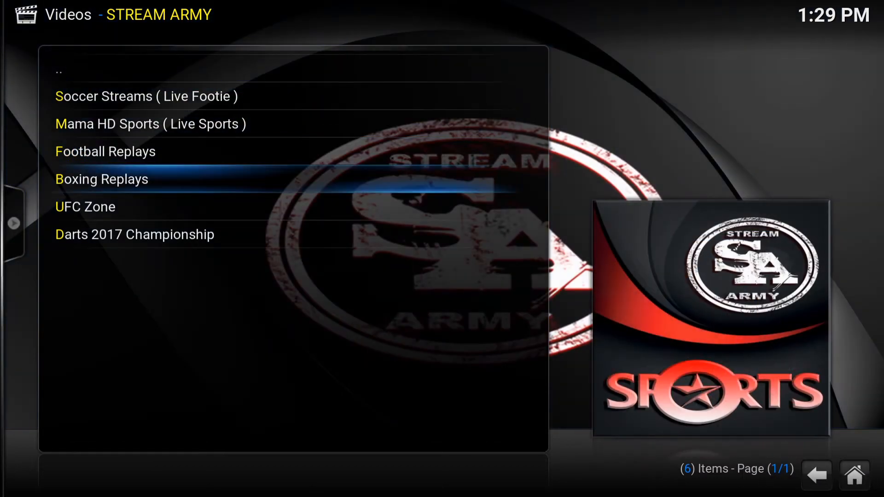
{"action": "key", "text": "Up"}
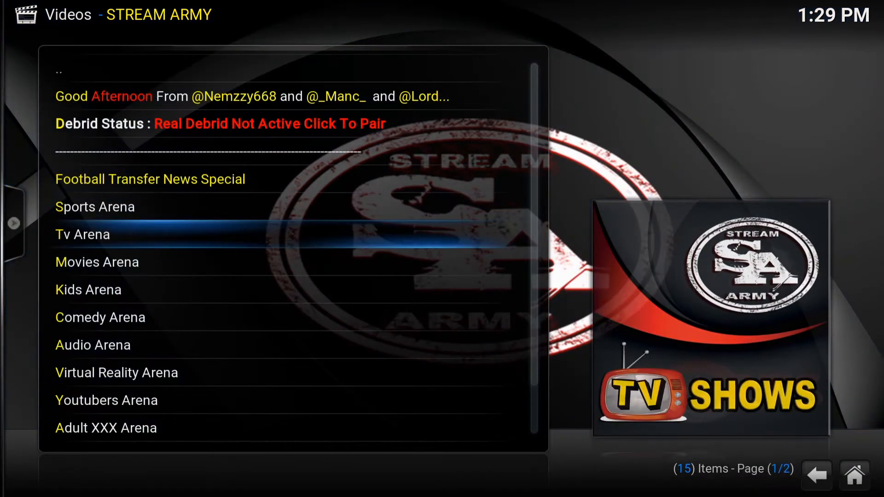
{"action": "left_click", "coordinate": [83, 235]}
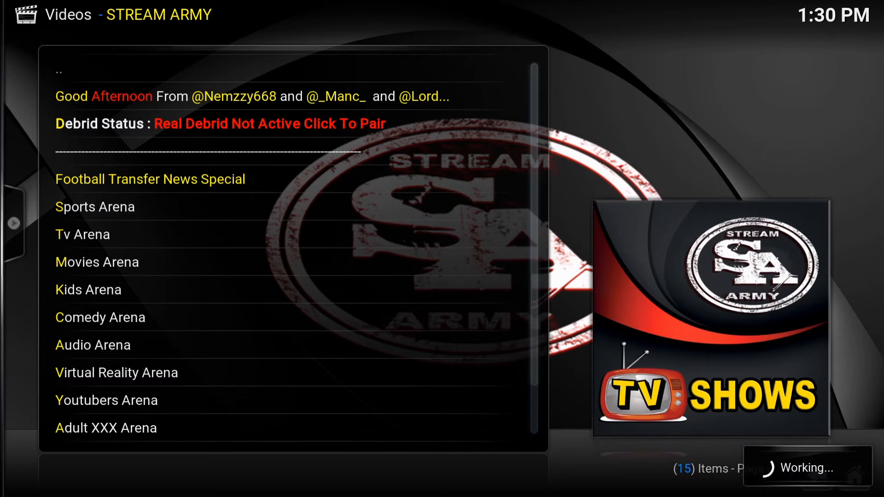
{"action": "left_click", "coordinate": [83, 235]}
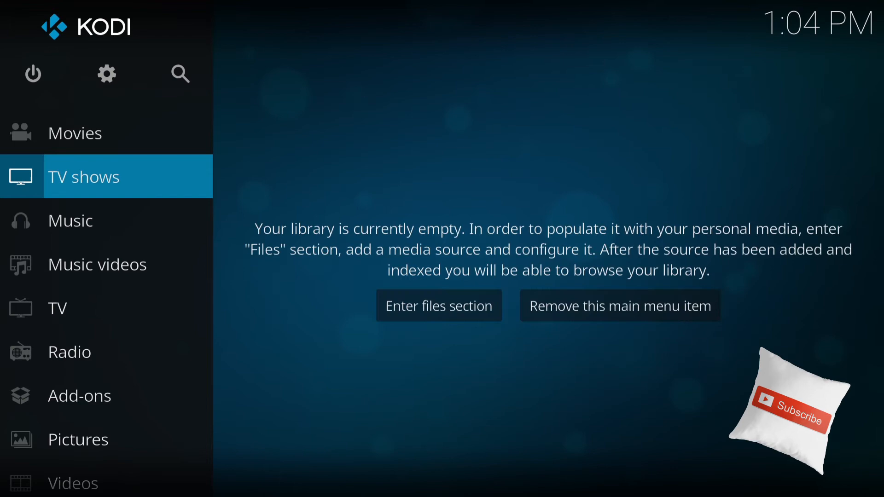
{"action": "mouse_move", "coordinate": [32, 73]}
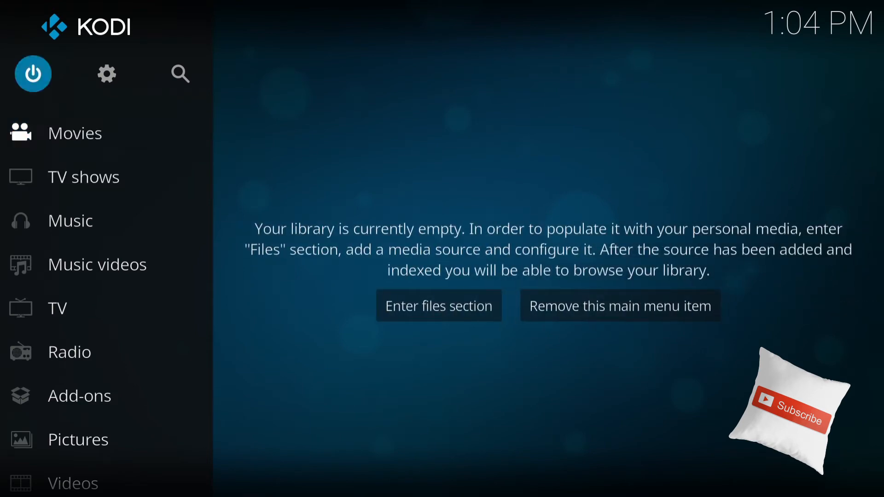
{"action": "mouse_move", "coordinate": [107, 74]}
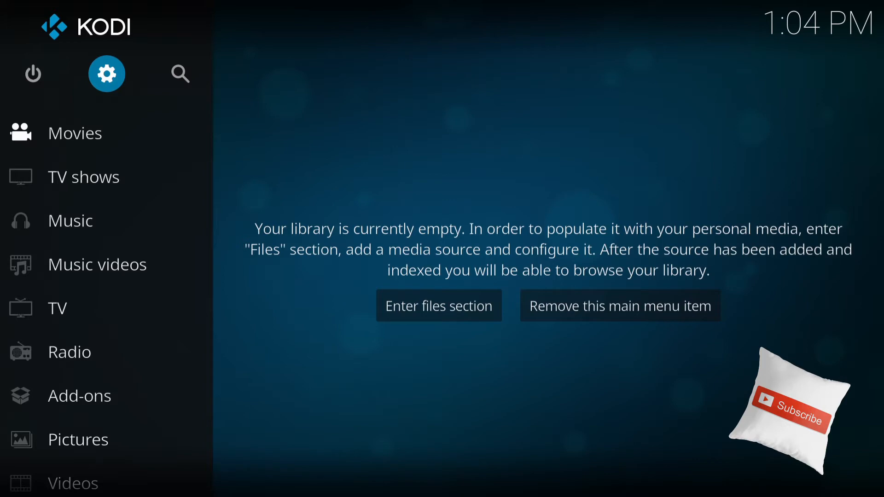
- Reach Kodi's File manager from the home screen's gear icon
{"action": "left_click", "coordinate": [107, 74]}
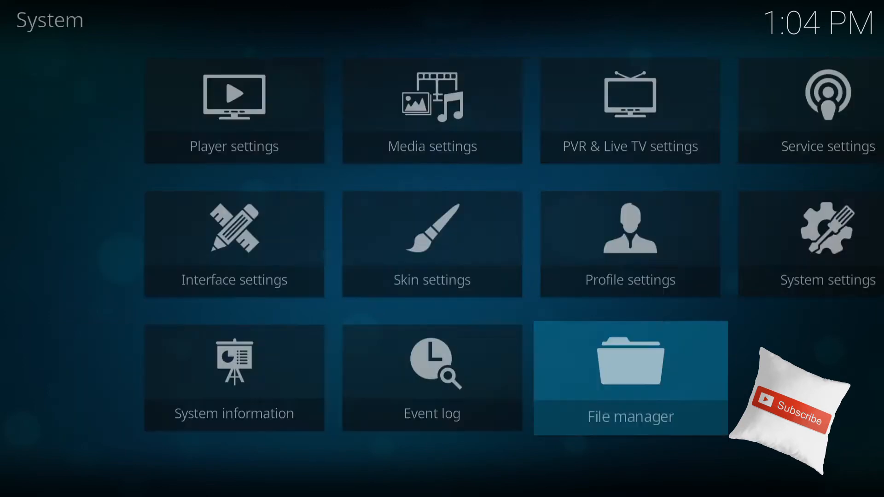
{"action": "left_click", "coordinate": [630, 376]}
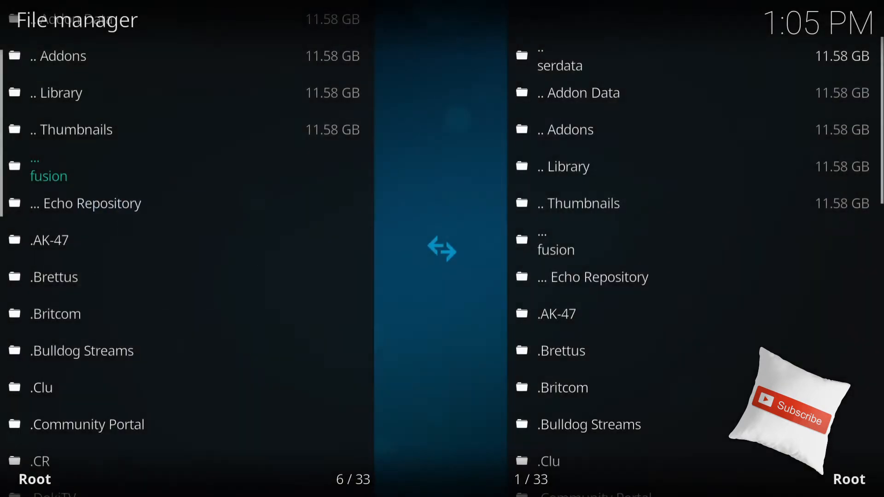
{"action": "left_click", "coordinate": [48, 176]}
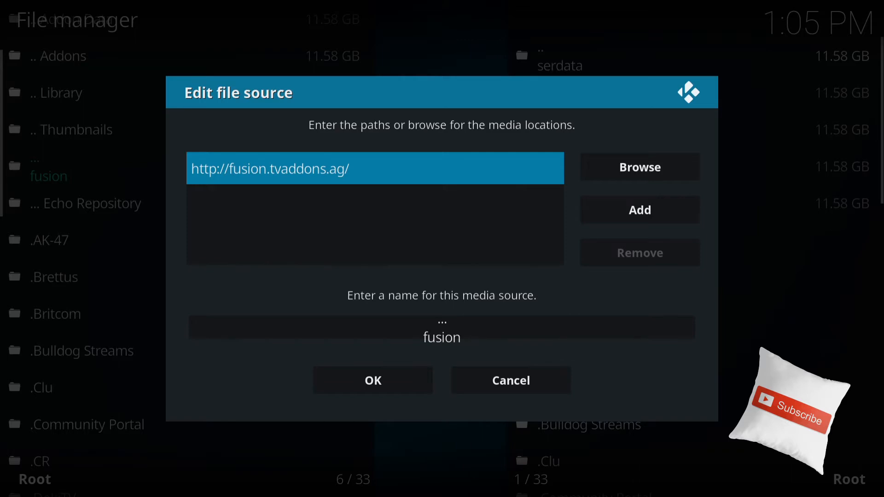
{"action": "left_click", "coordinate": [441, 336]}
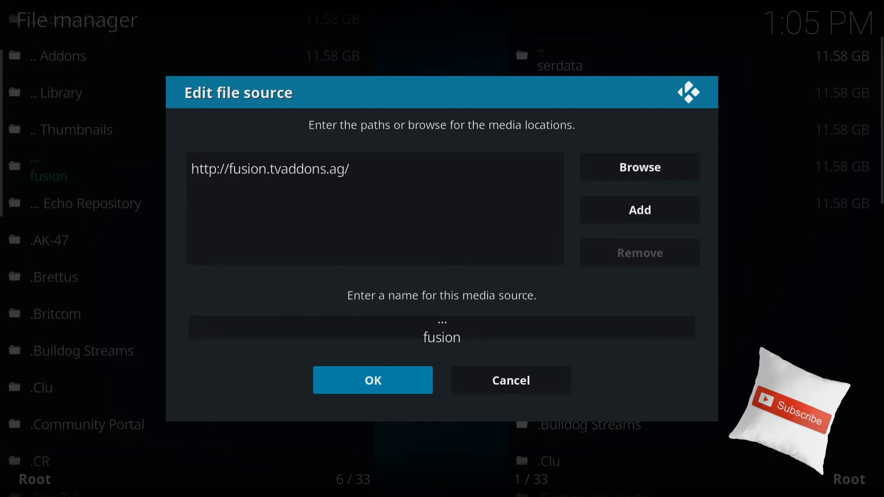
{"action": "left_click", "coordinate": [373, 381]}
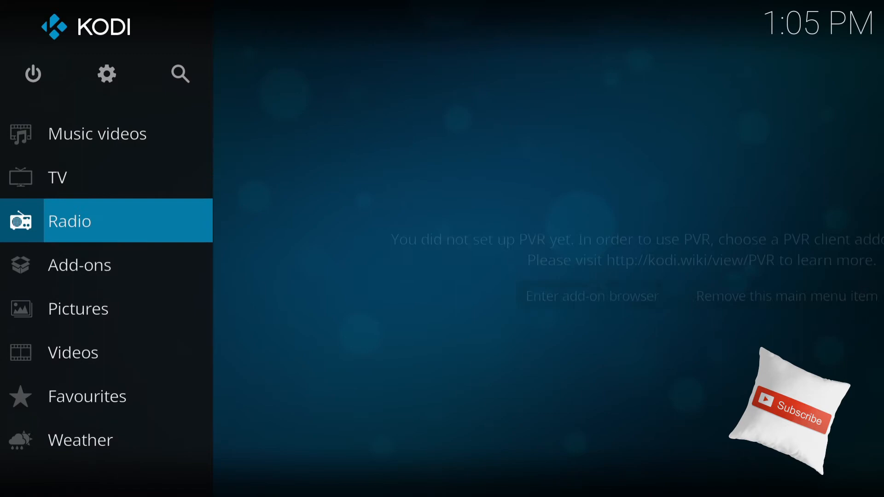
- From Add-ons, start Install from zip file to get the source browser
{"action": "left_click", "coordinate": [79, 264]}
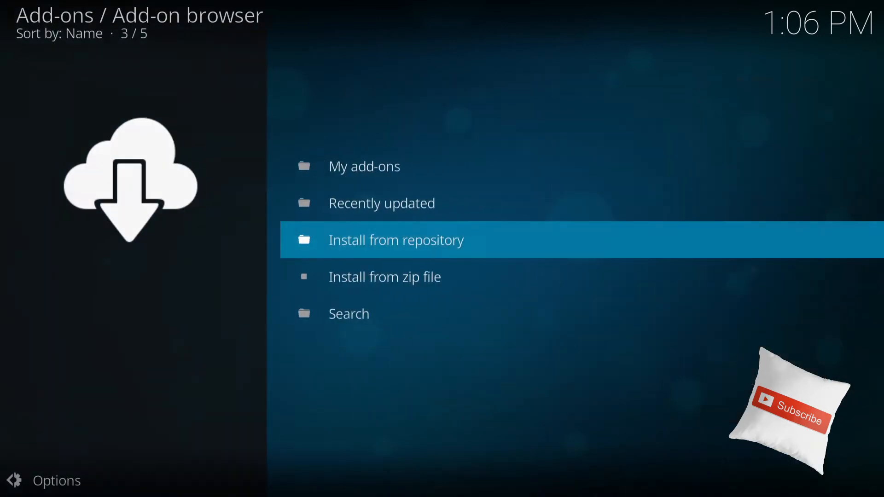
{"action": "key", "text": "Down"}
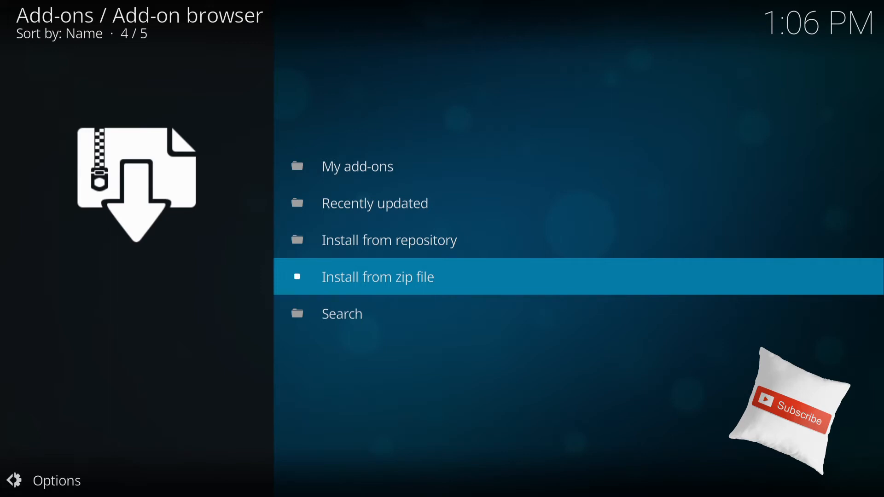
{"action": "left_click", "coordinate": [378, 277]}
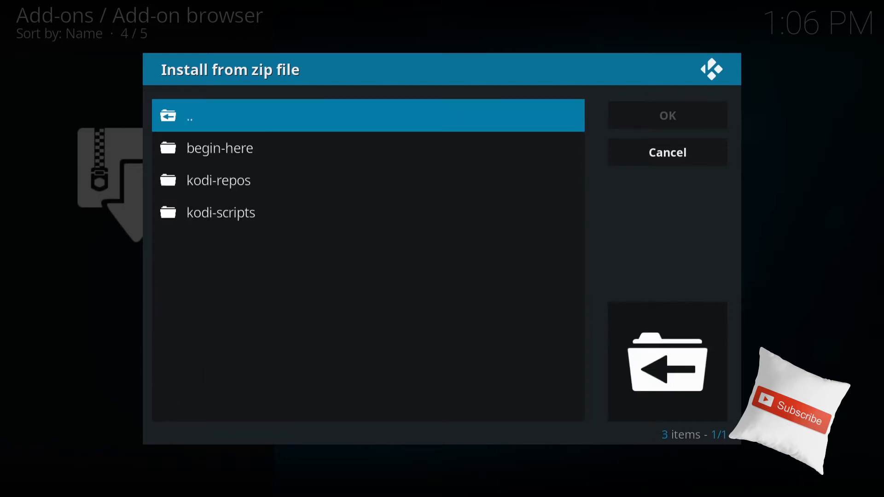
- Install repository.StreamArmy-4.0.zip from fusion's kodi-repos folder, then aim at Install from repository
{"action": "left_click", "coordinate": [220, 212]}
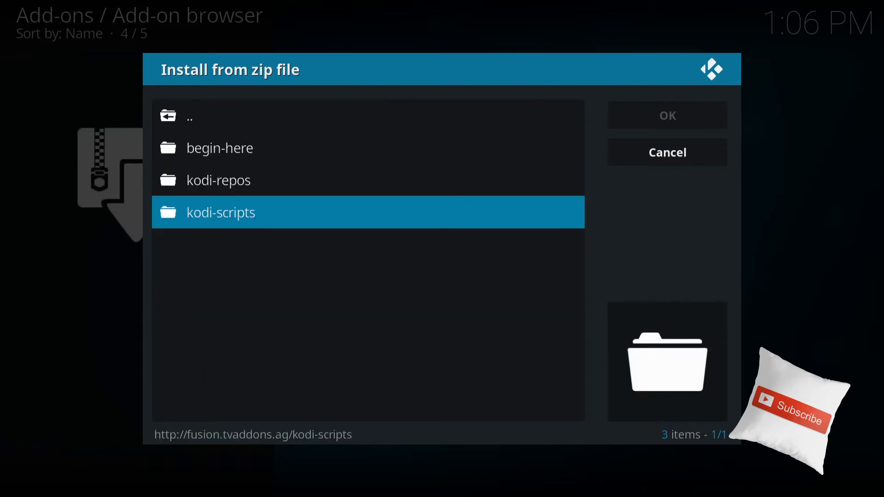
{"action": "key", "text": "Up"}
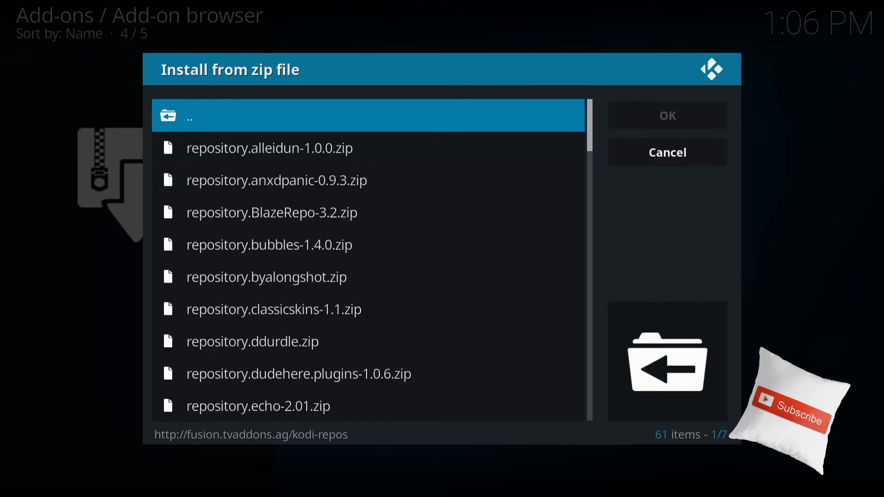
{"action": "left_click", "coordinate": [269, 244]}
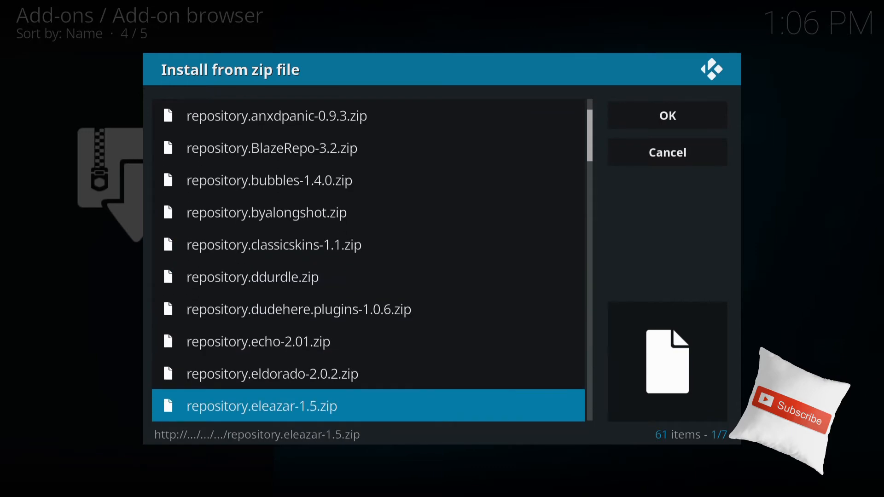
{"action": "scroll", "scroll_direction": "down", "scroll_amount": 3}
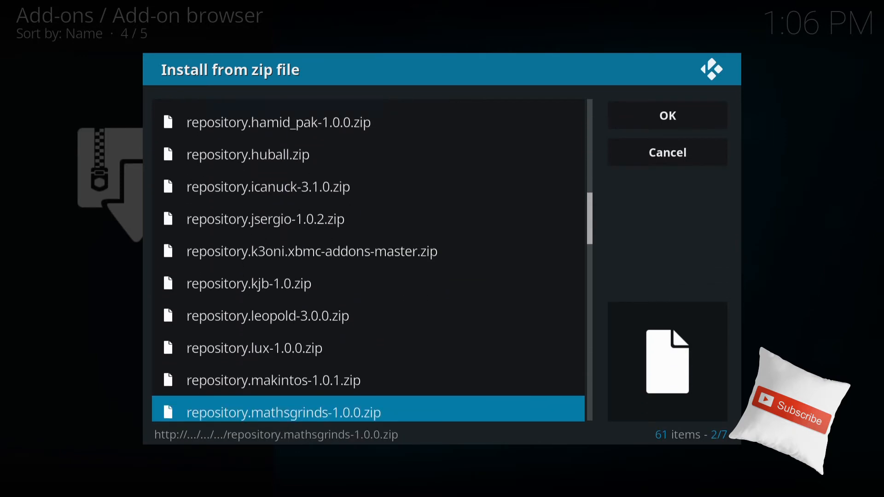
{"action": "scroll", "scroll_direction": "down", "scroll_amount": 3}
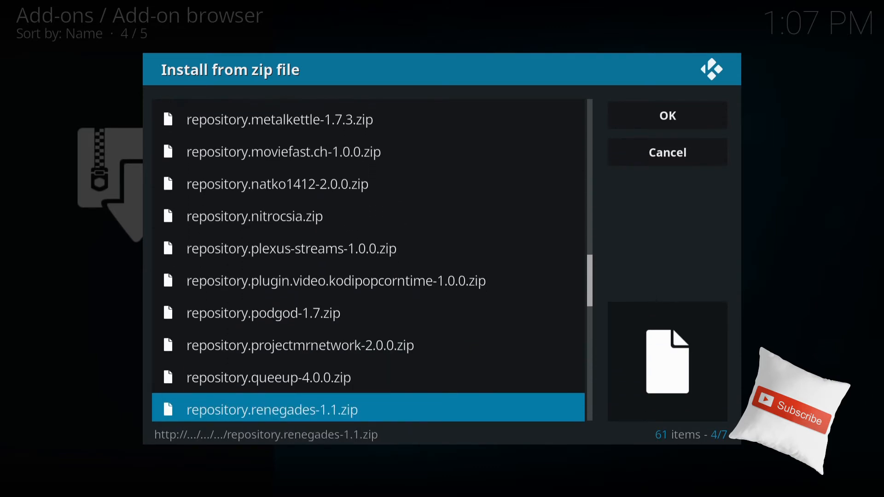
{"action": "scroll", "scroll_direction": "down", "scroll_amount": 3}
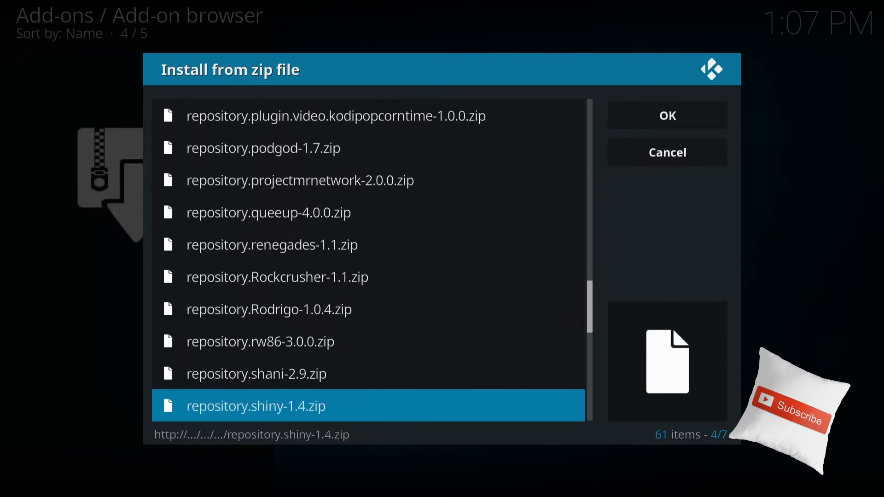
{"action": "scroll", "scroll_direction": "down", "scroll_amount": 3}
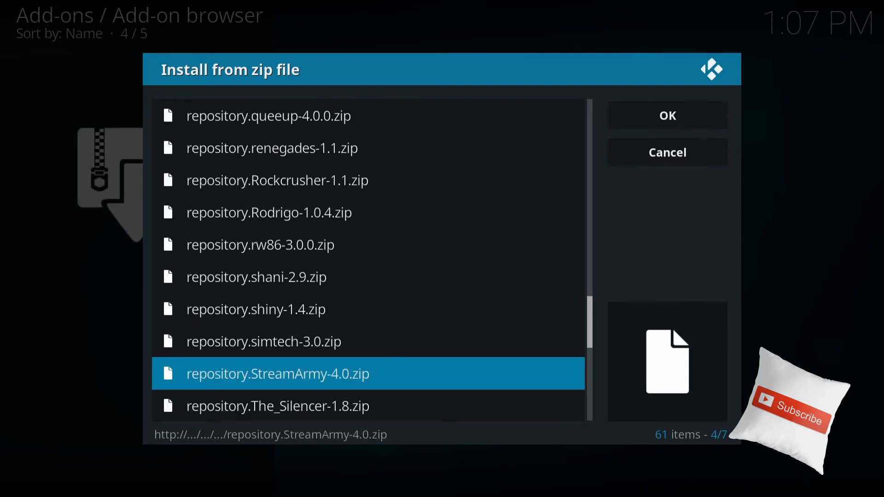
{"action": "left_click", "coordinate": [668, 153]}
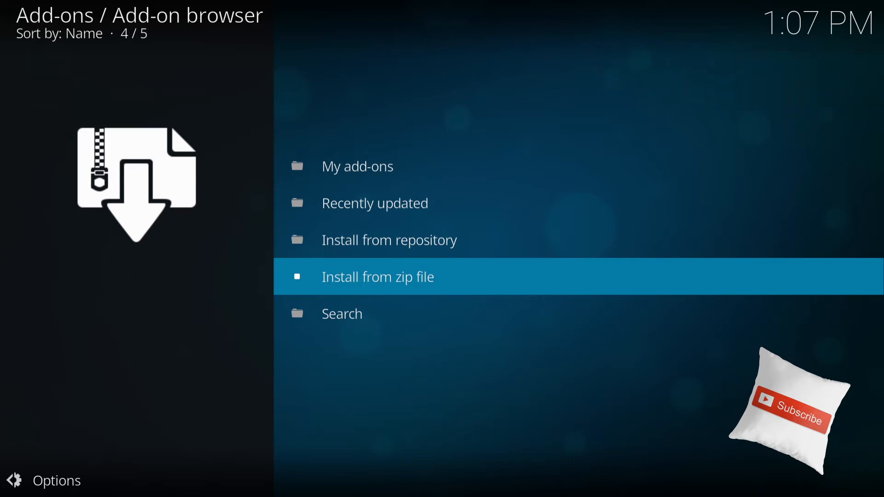
{"action": "key", "text": "Up"}
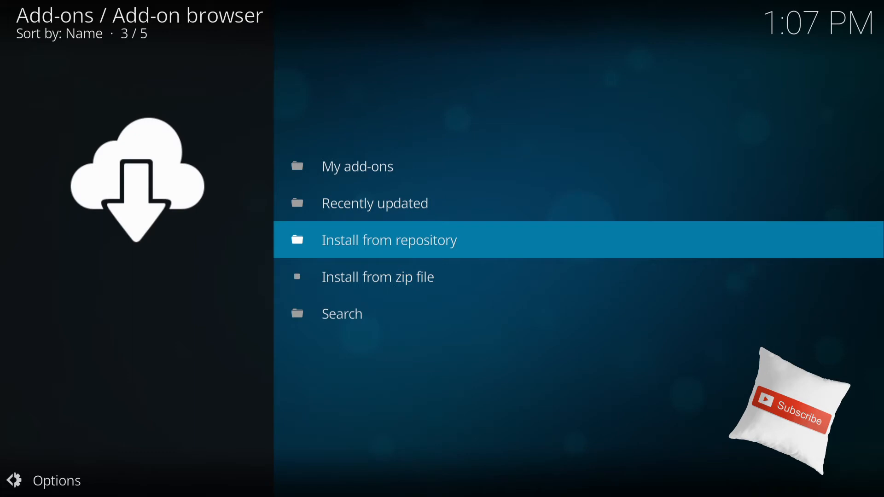
- Inspect Stream Army Repo among installed repositories, then return to the Add-ons home listing Stream Army
{"action": "left_click", "coordinate": [389, 240]}
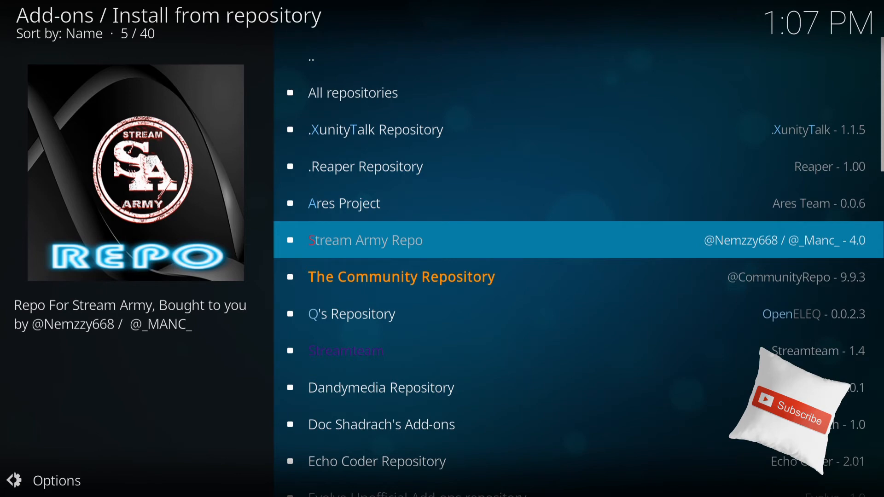
{"action": "left_click", "coordinate": [364, 240]}
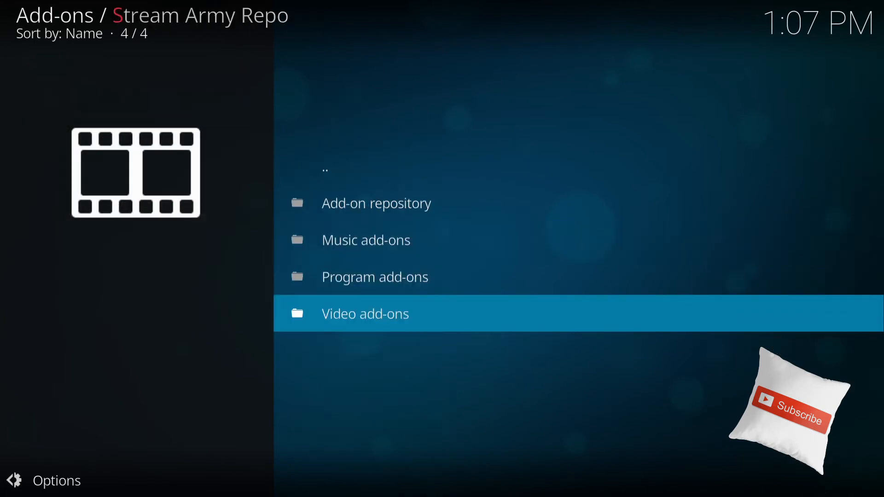
{"action": "key", "text": "Up"}
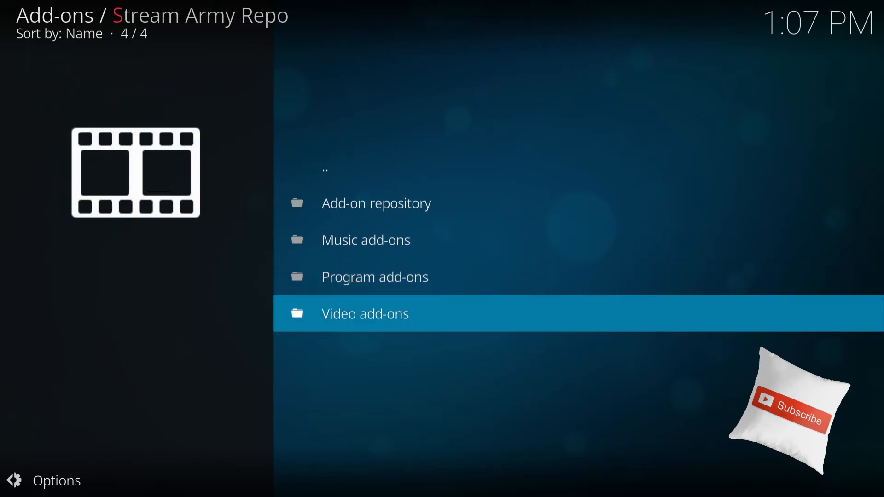
{"action": "left_click", "coordinate": [365, 314]}
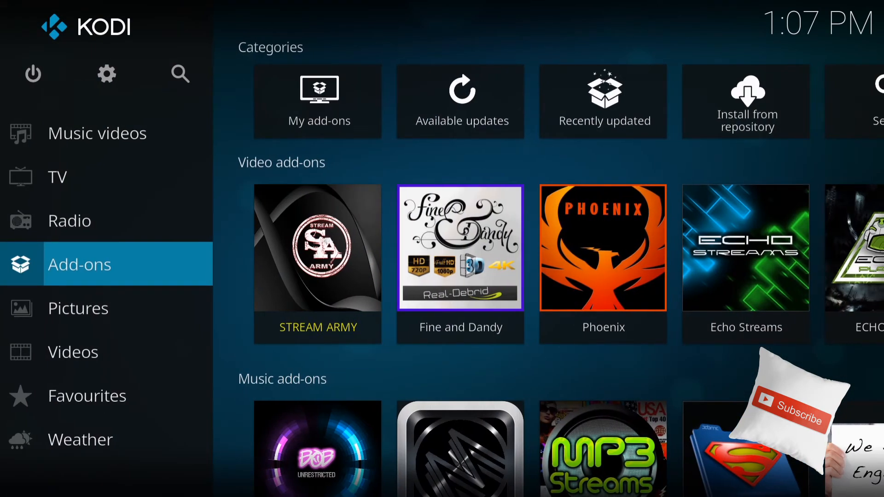
- Show the installed video add-ons under the Videos section
{"action": "left_click", "coordinate": [73, 352]}
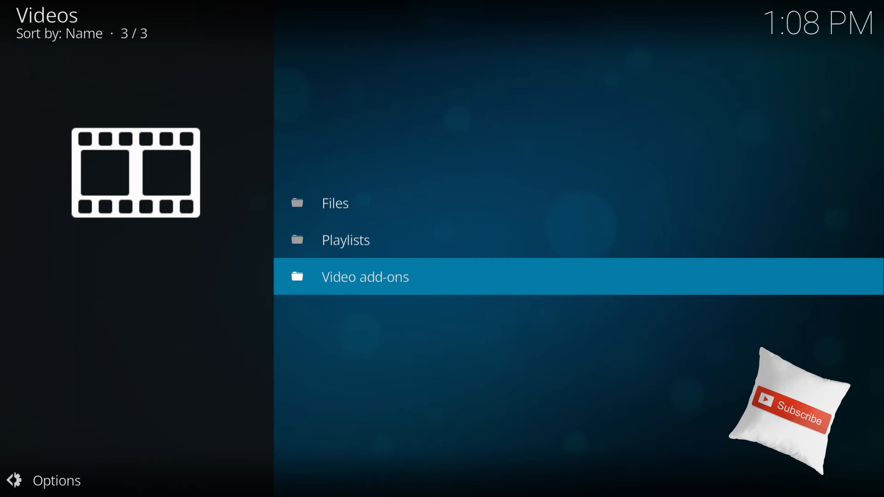
{"action": "left_click", "coordinate": [365, 277]}
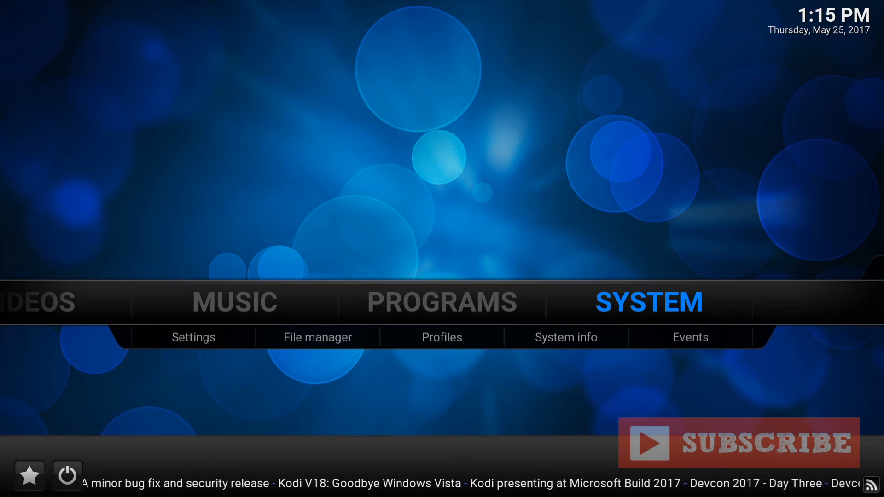
{"action": "mouse_move", "coordinate": [318, 337]}
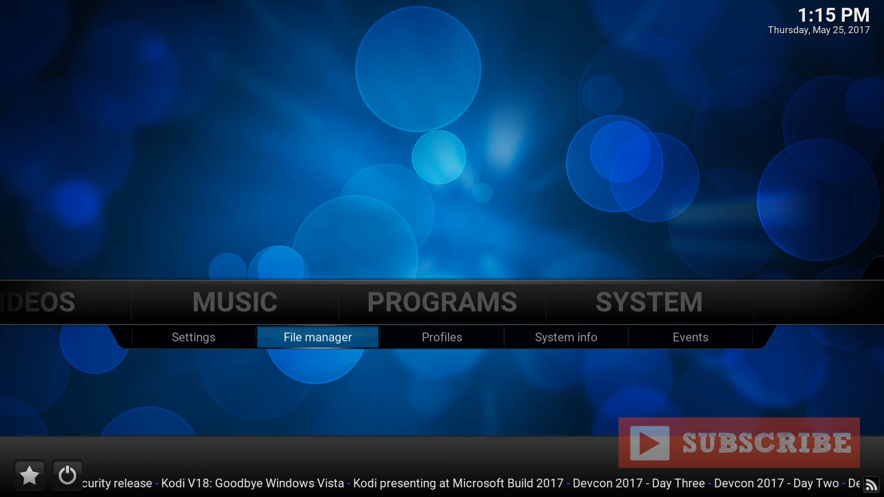
- In Kodi 16.1's File manager, select the Fusion source in the left pane
{"action": "left_click", "coordinate": [318, 337]}
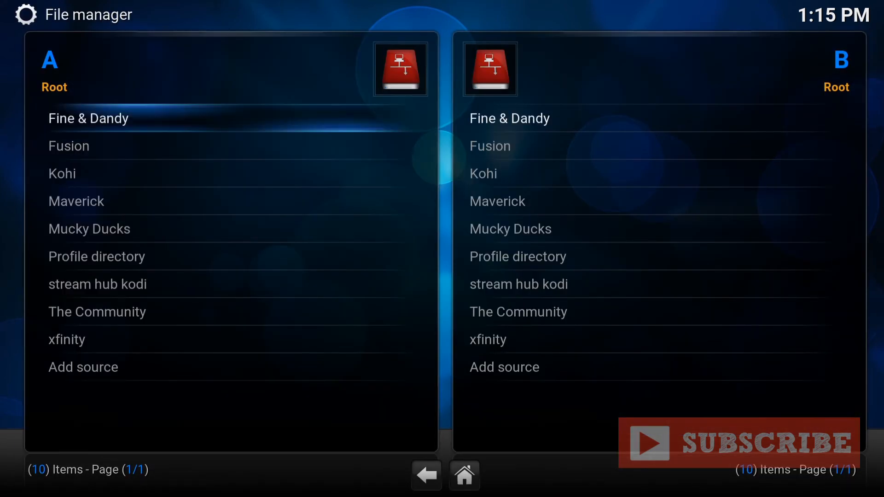
{"action": "left_click", "coordinate": [82, 367]}
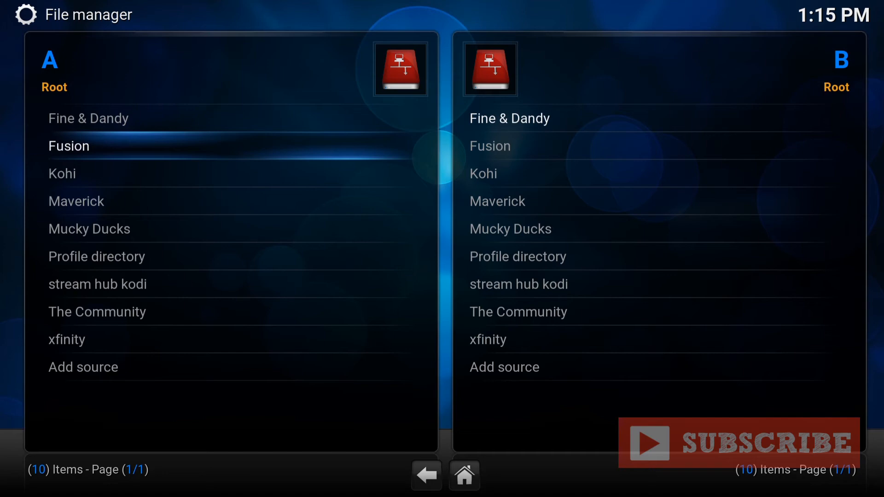
{"action": "left_click", "coordinate": [68, 146]}
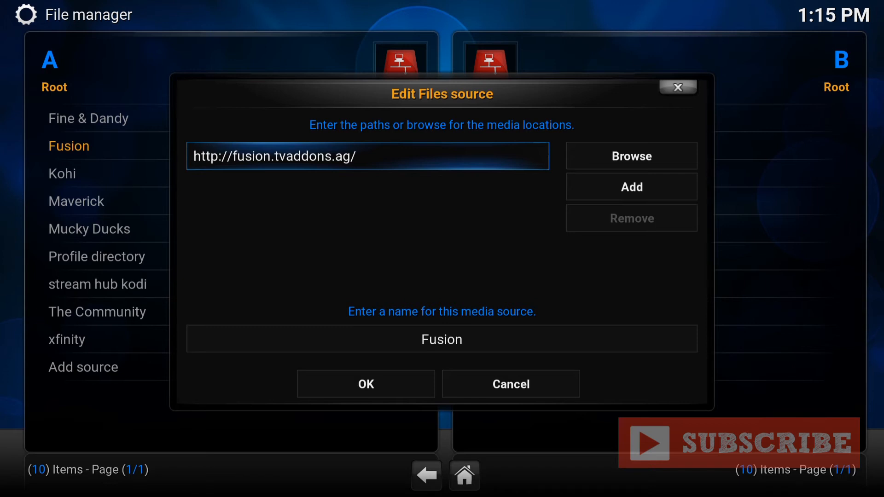
{"action": "left_click", "coordinate": [441, 340]}
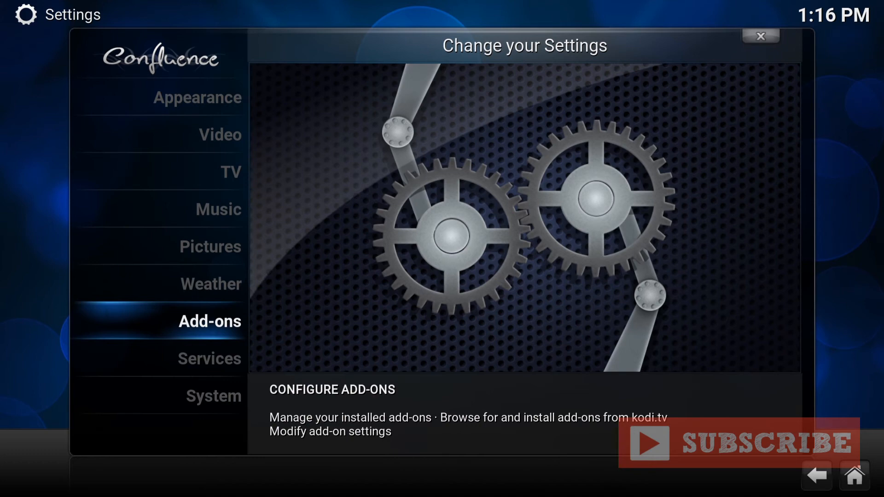
- From Settings > Add-ons, start Install from zip file listing sources including Fusion
{"action": "left_click", "coordinate": [209, 322]}
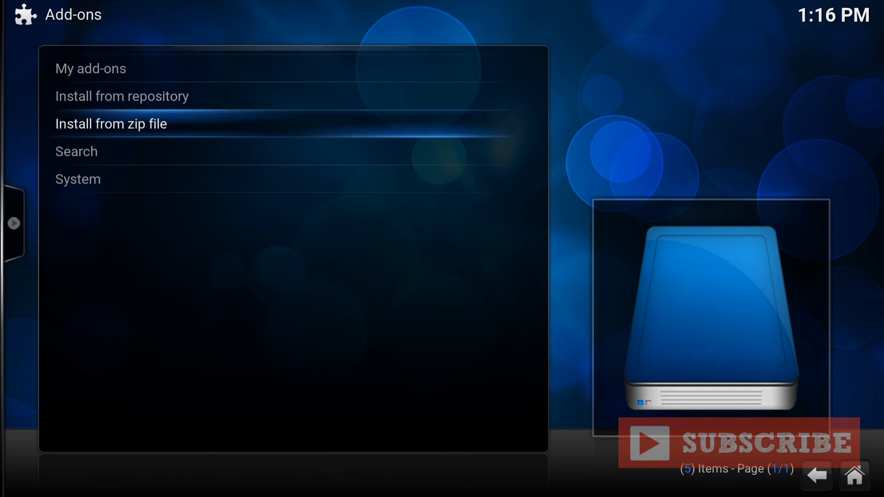
{"action": "left_click", "coordinate": [110, 124]}
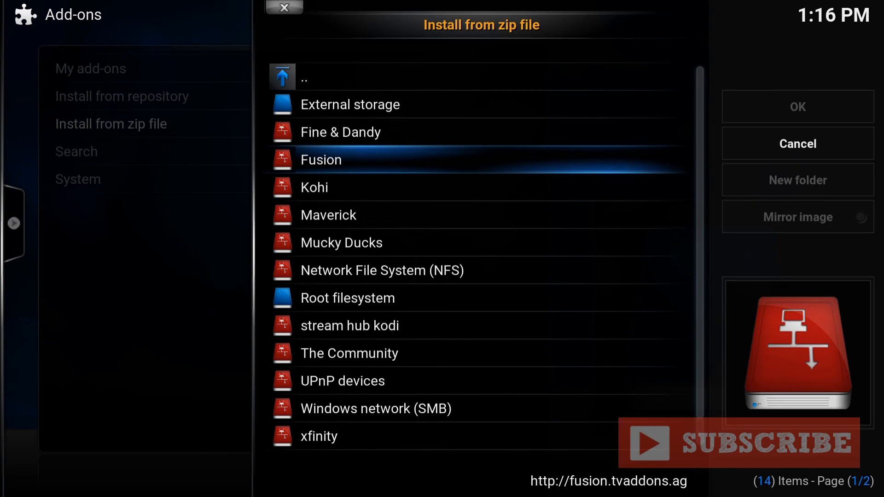
- Install repository.StreamArmy-4.0.zip from Fusion > kodi-repos > english
{"action": "double_click", "coordinate": [320, 159]}
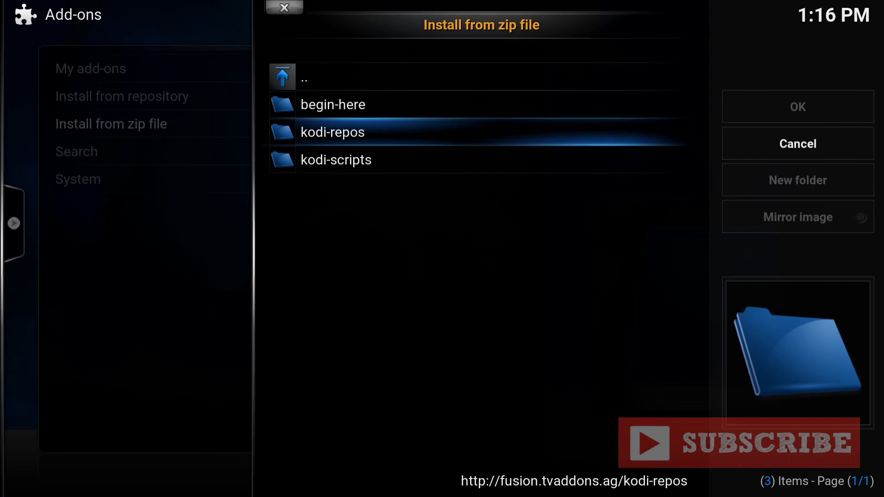
{"action": "double_click", "coordinate": [332, 132]}
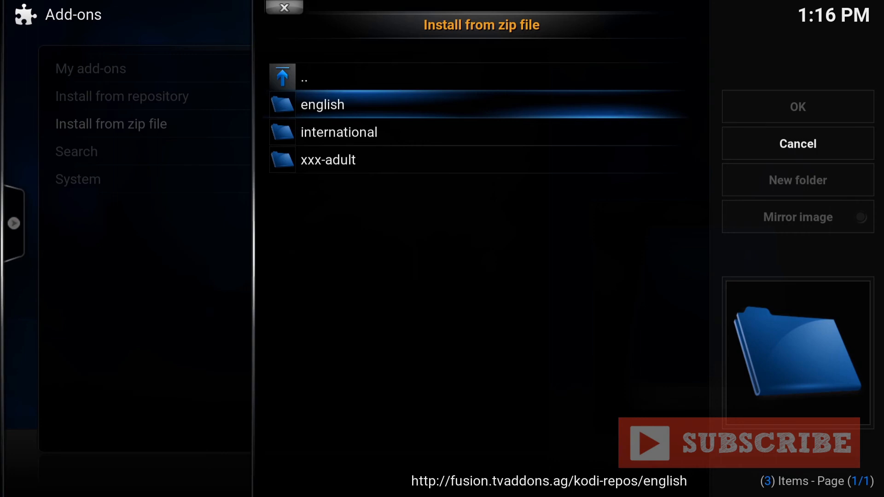
{"action": "left_click", "coordinate": [322, 104]}
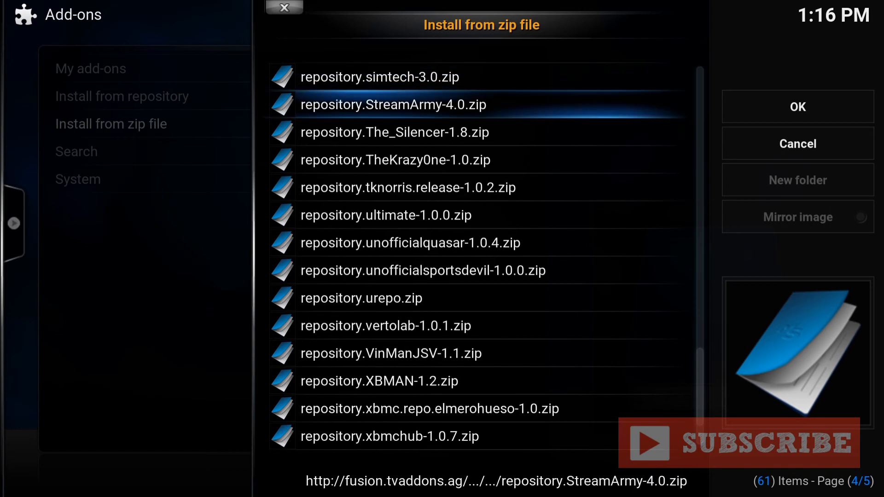
{"action": "left_click", "coordinate": [799, 143]}
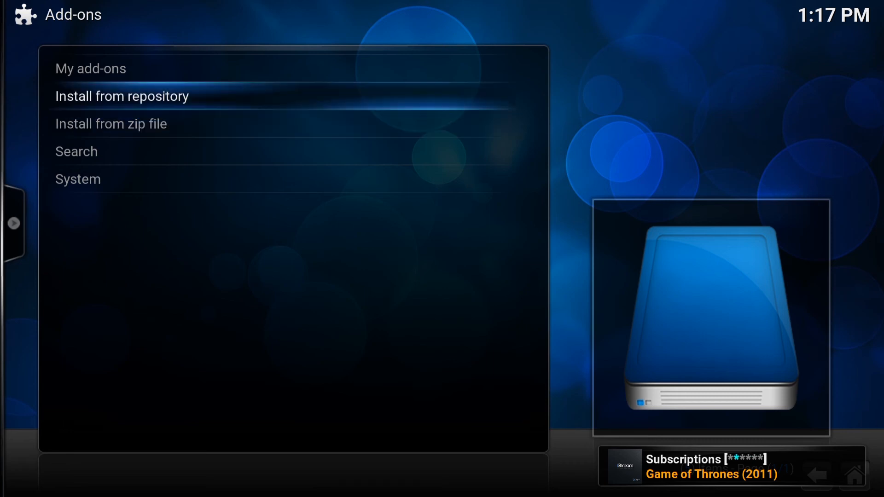
- Verify STREAM ARMY 4.0.3 shows Enabled under Stream Army Repo's Video add-ons
{"action": "left_click", "coordinate": [114, 96]}
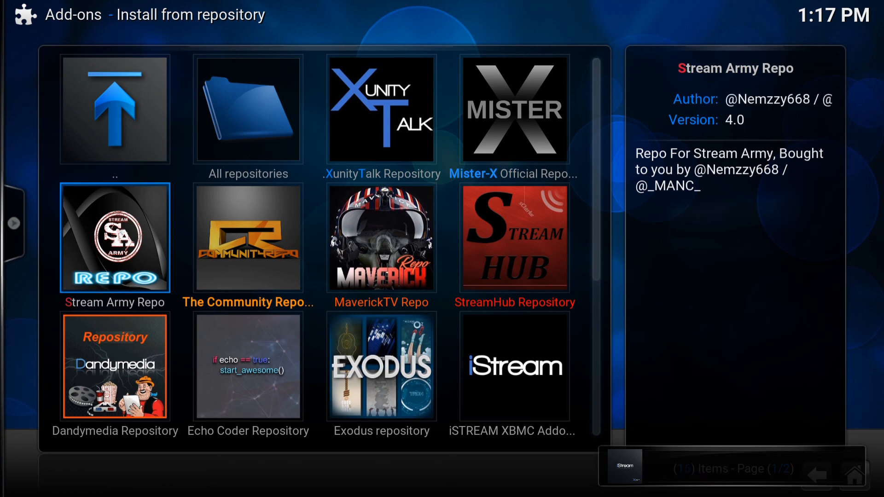
{"action": "left_click", "coordinate": [114, 238]}
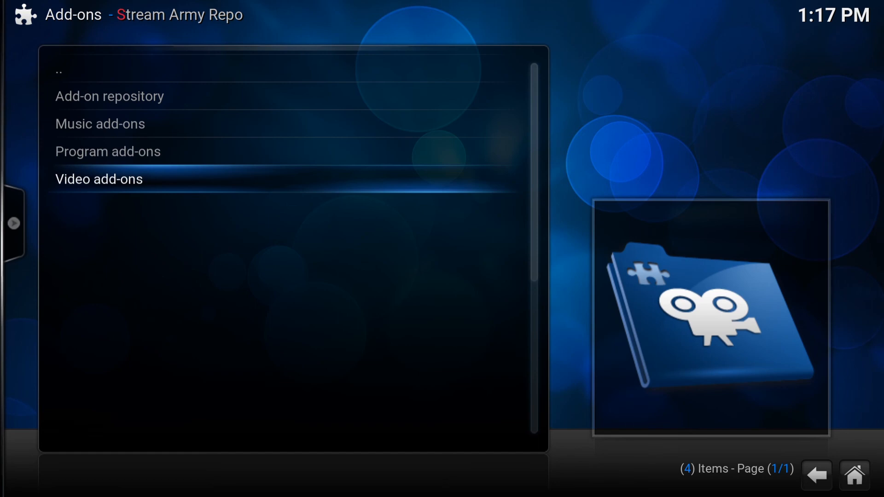
{"action": "left_click", "coordinate": [99, 179]}
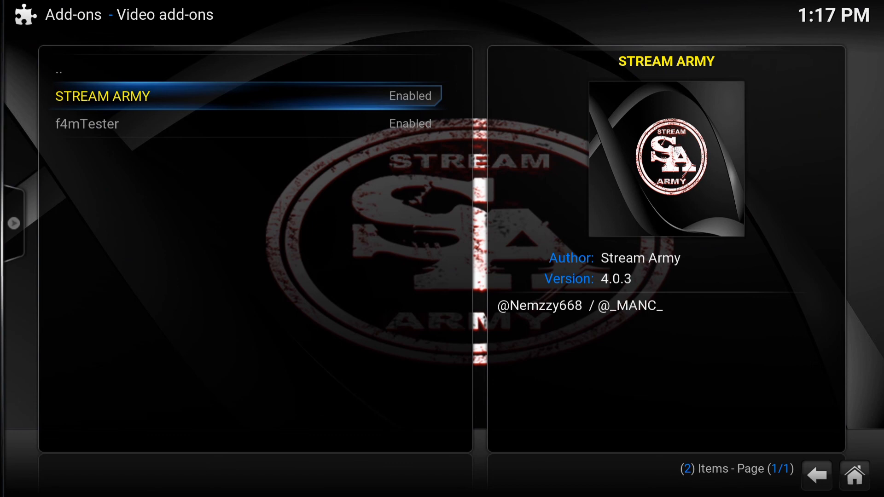
{"action": "left_click", "coordinate": [102, 96]}
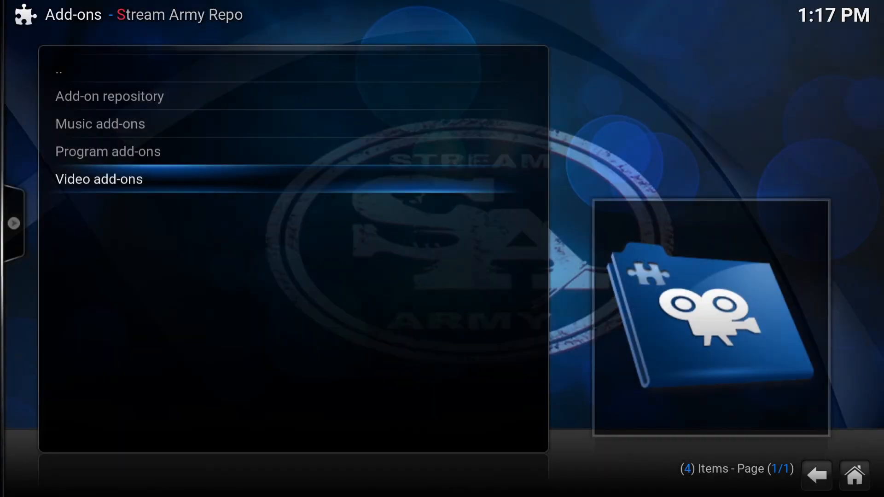
- Return home and show Videos > Add-ons with STREAM ARMY listed
{"action": "left_click", "coordinate": [817, 476]}
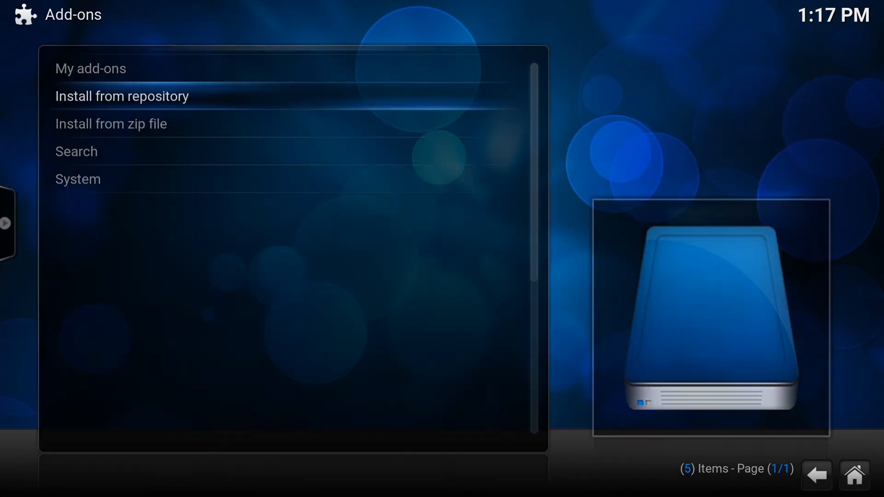
{"action": "left_click", "coordinate": [817, 476]}
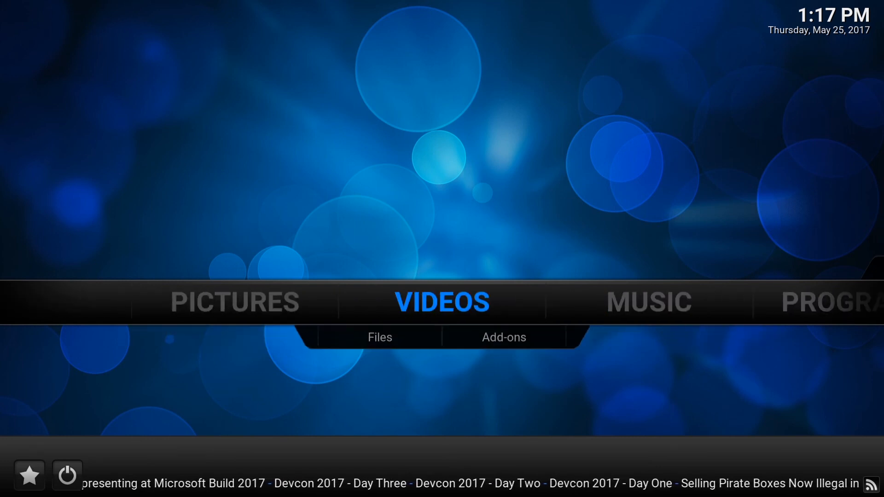
{"action": "left_click", "coordinate": [504, 337]}
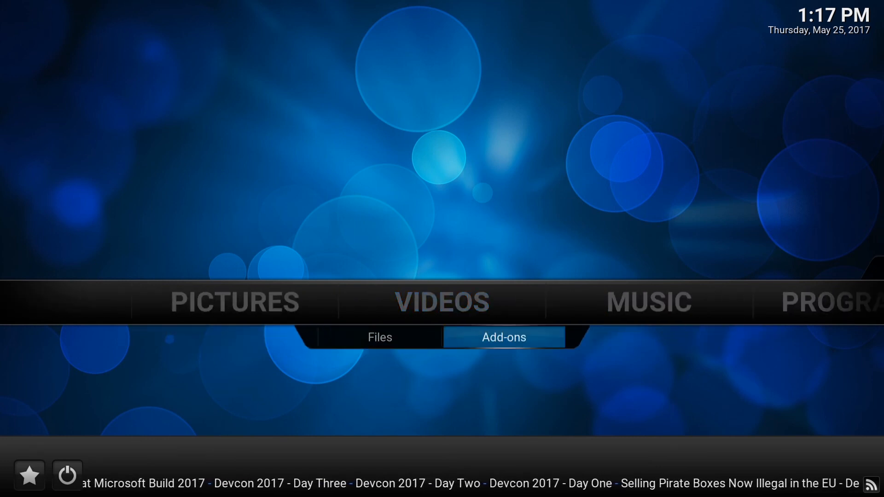
{"action": "left_click", "coordinate": [504, 337]}
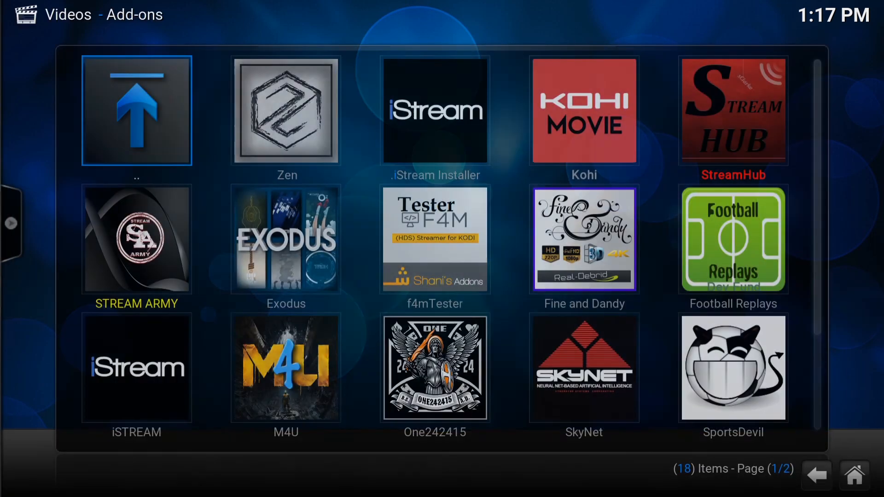